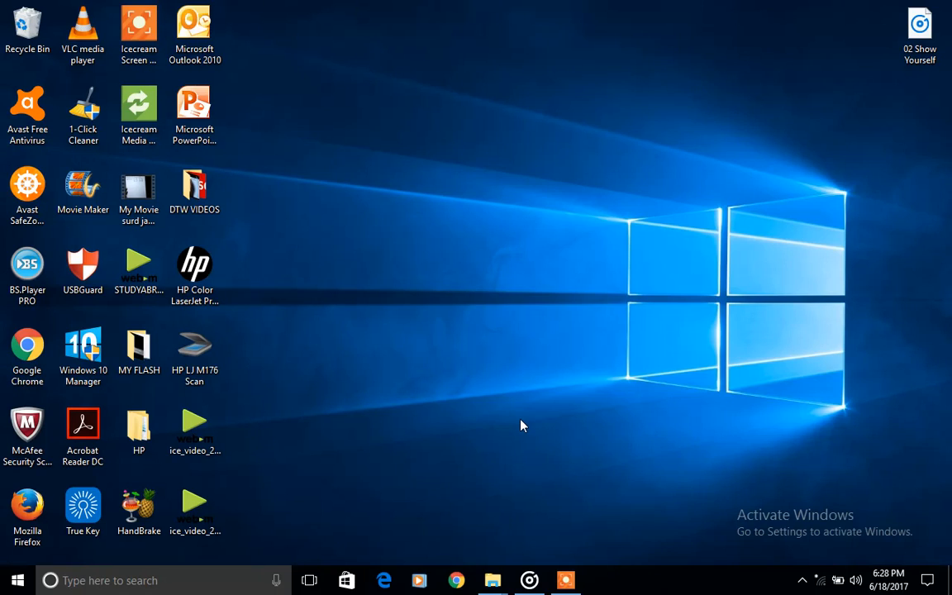
Launch PowerPoint 2010 from the desktop shortcut and dismiss the Office Activation Wizard
click(195, 113)
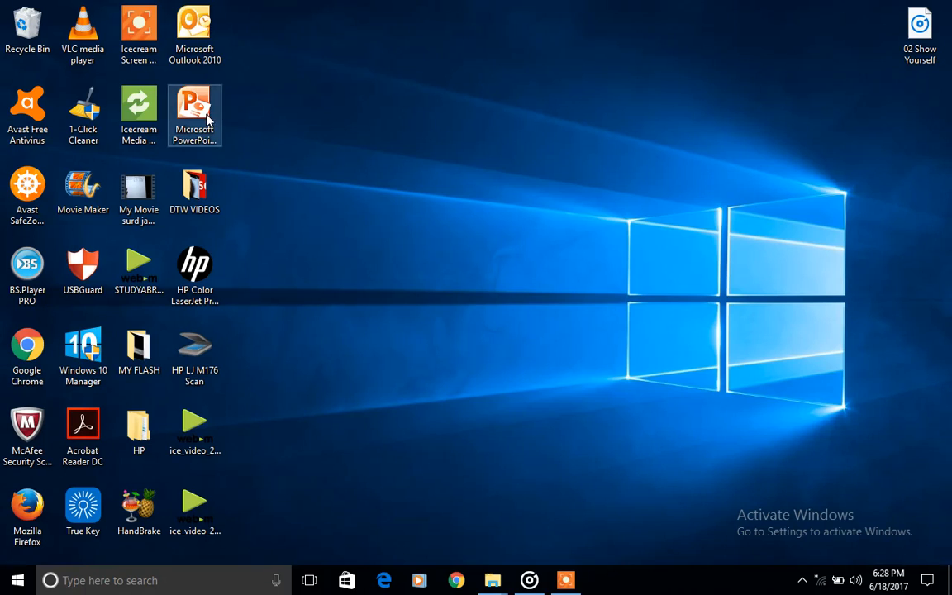
double_click(195, 114)
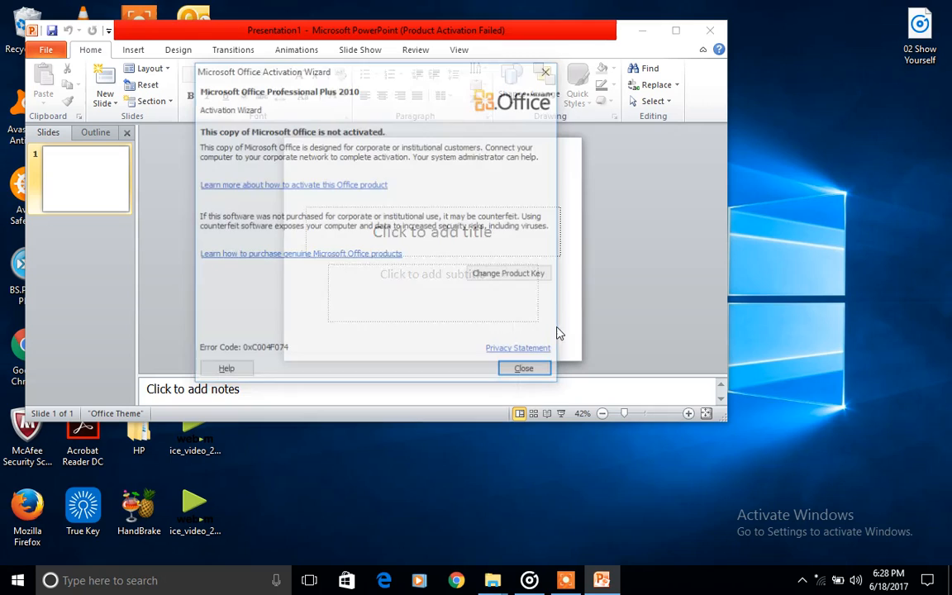
click(522, 367)
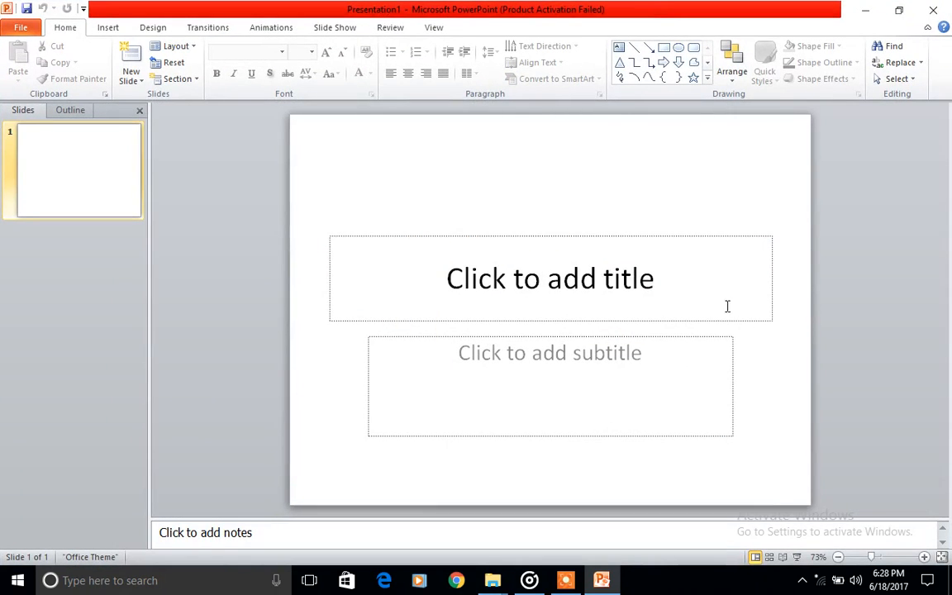
Enter the slide title 'HOW TO INSERT A PDF' in the title placeholder
click(548, 278)
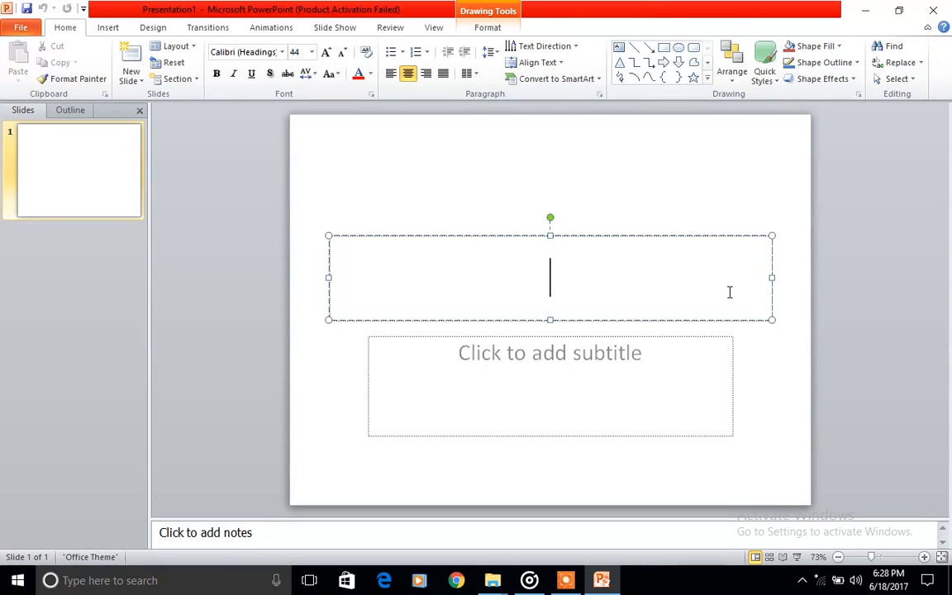
text(HOW)
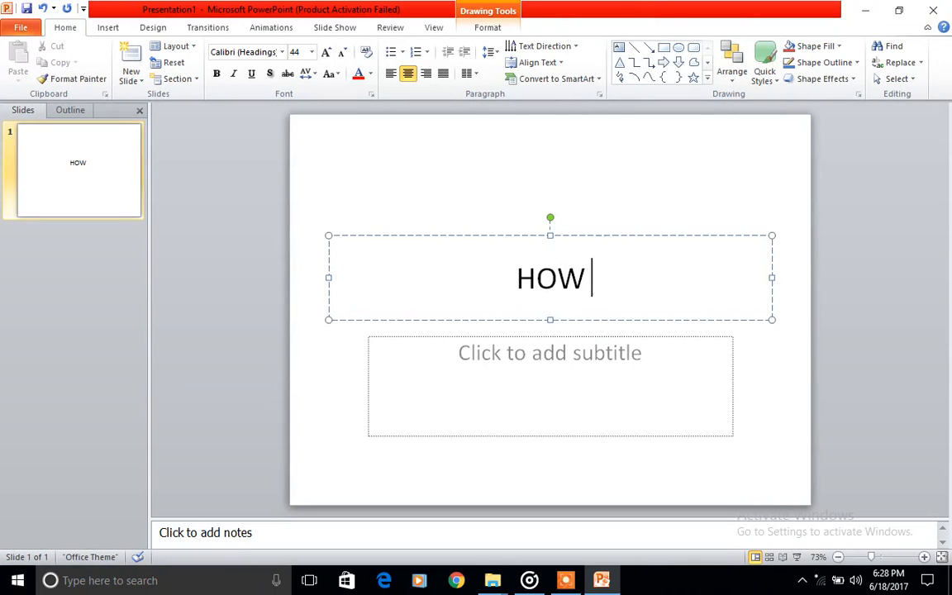
text(TO INSER)
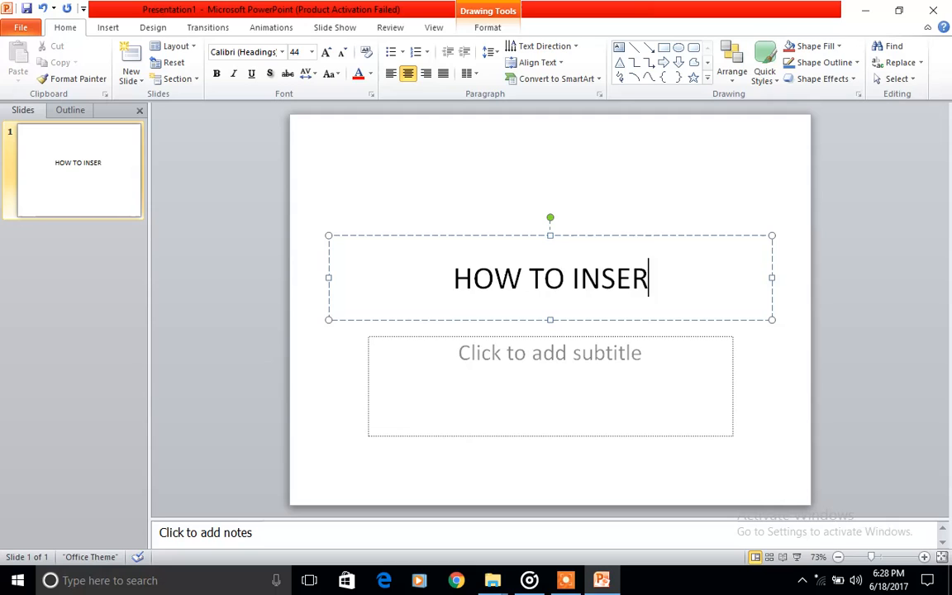
text(T A P)
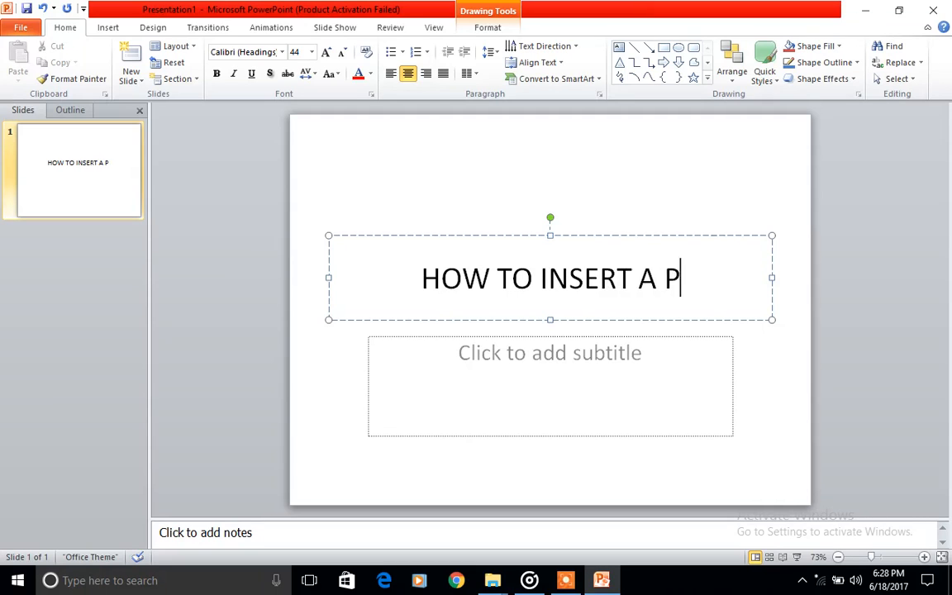
text(DF)
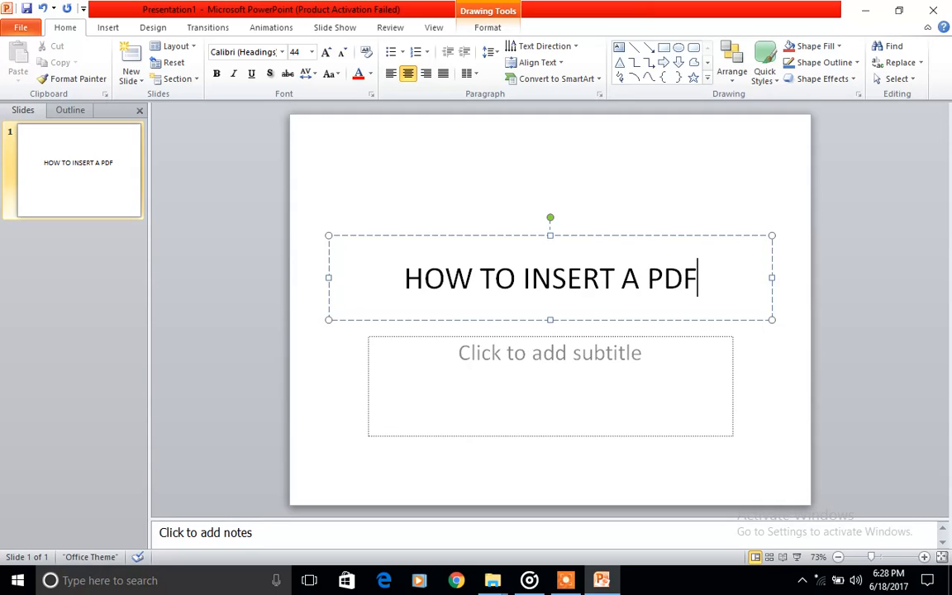
mouse_move(785, 378)
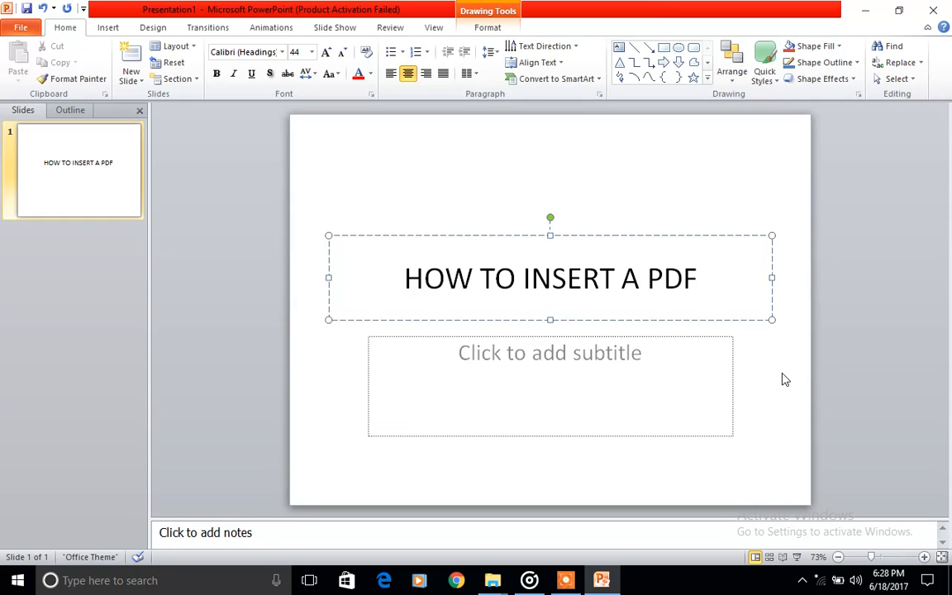
click(548, 278)
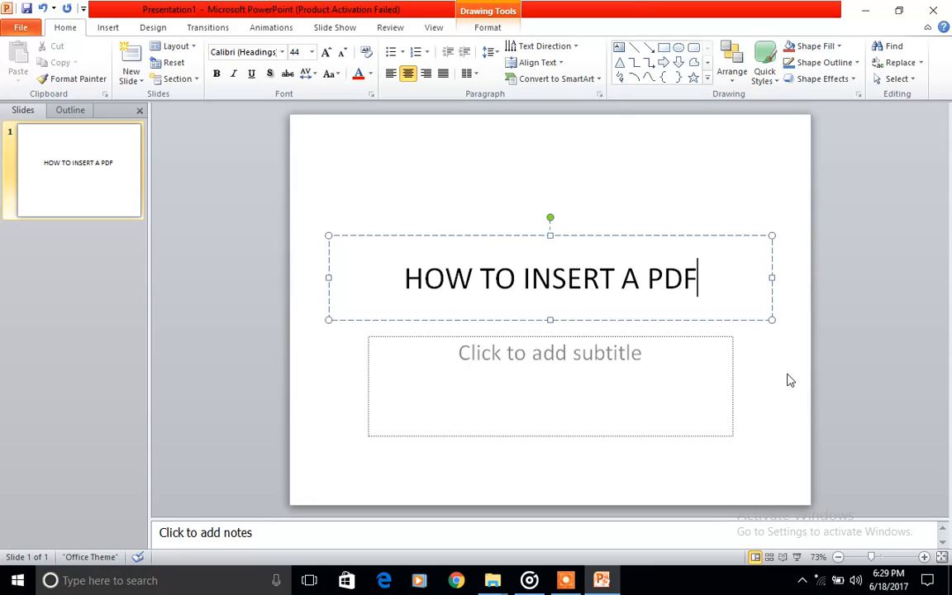
click(109, 26)
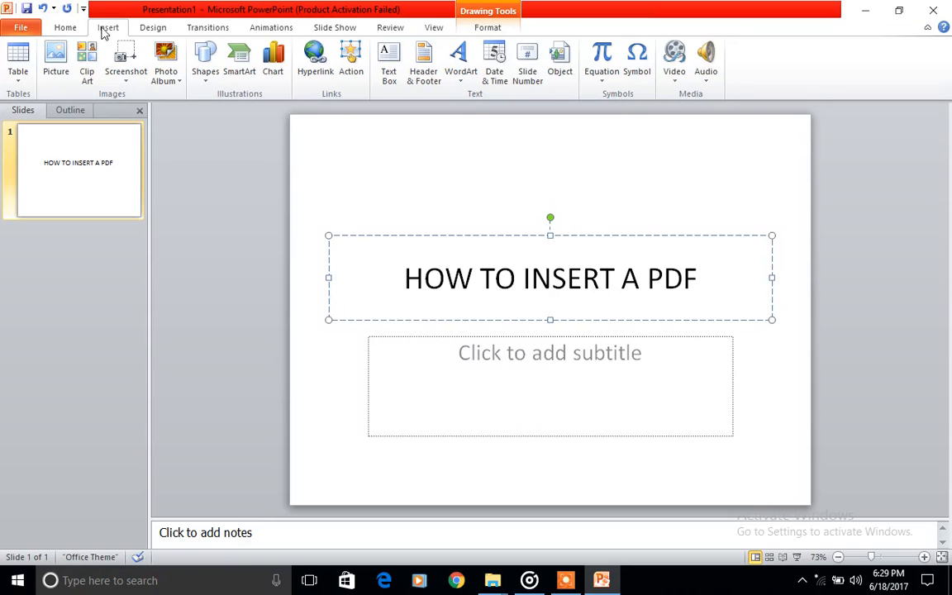
mouse_move(527, 63)
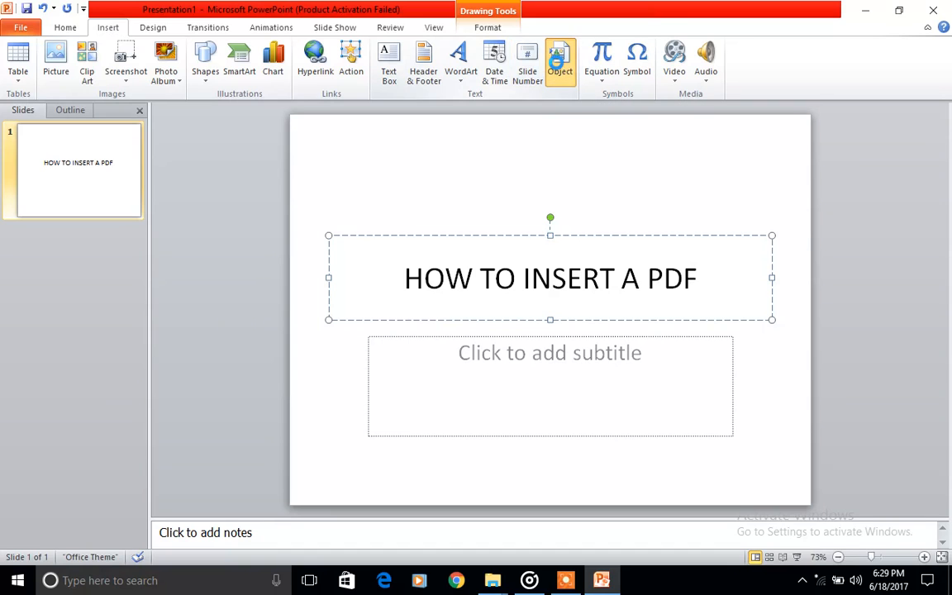
Start Insert Object set to Create from file and browse for the file on the Desktop
click(559, 58)
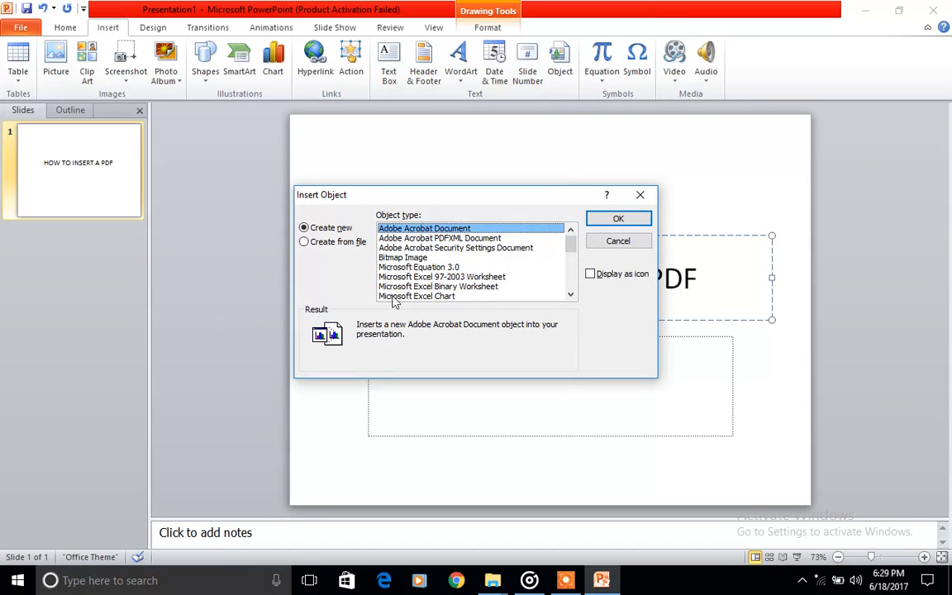
click(305, 242)
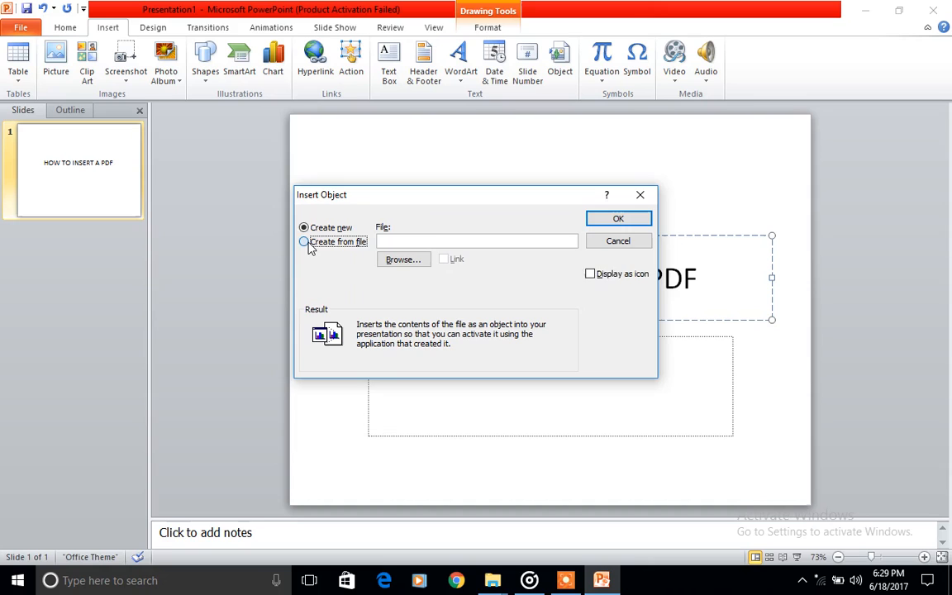
click(304, 242)
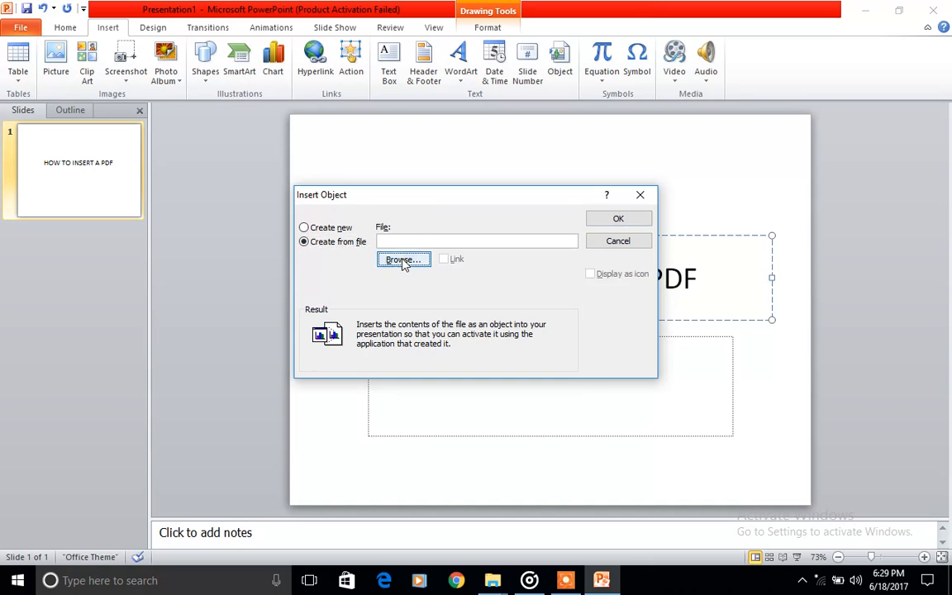
click(403, 259)
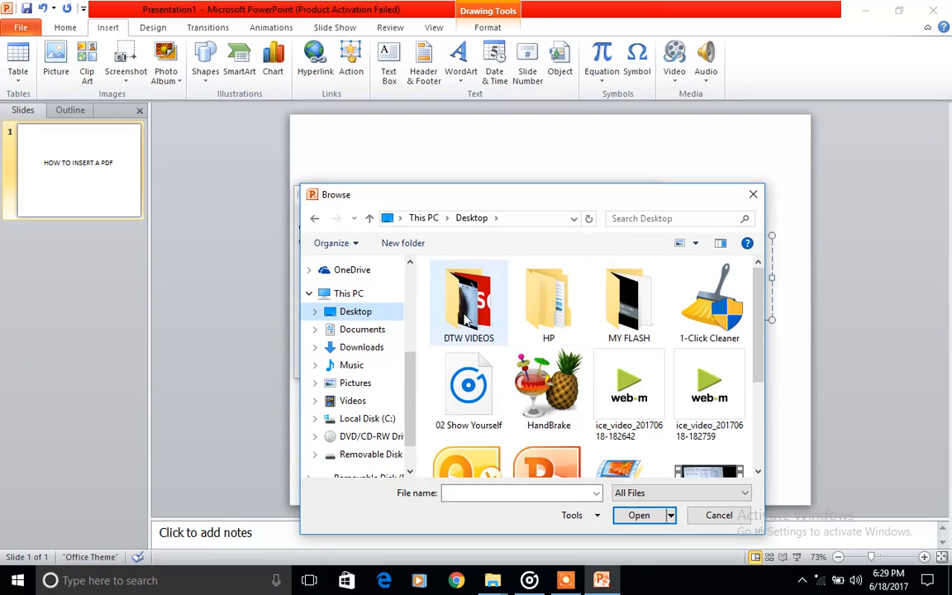
Select the PDF 'document' from DTW VIDEOS > union bank challenge as the file to embed
double_click(470, 297)
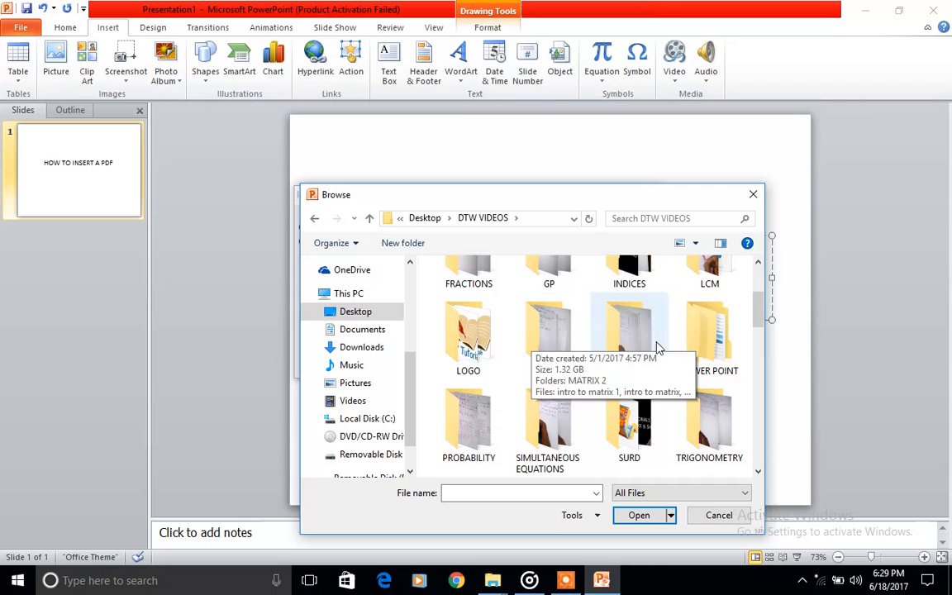
scroll(down, 3)
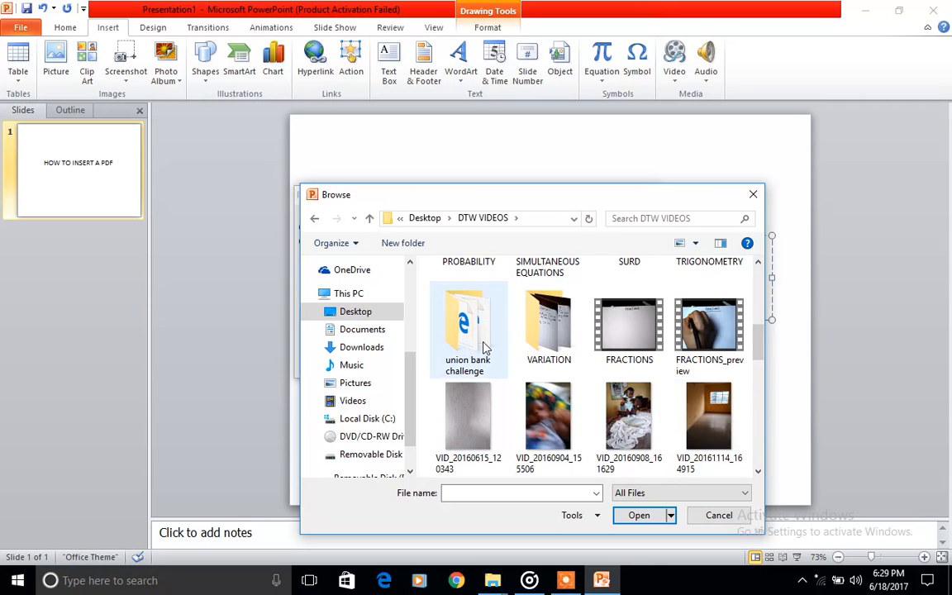
double_click(469, 322)
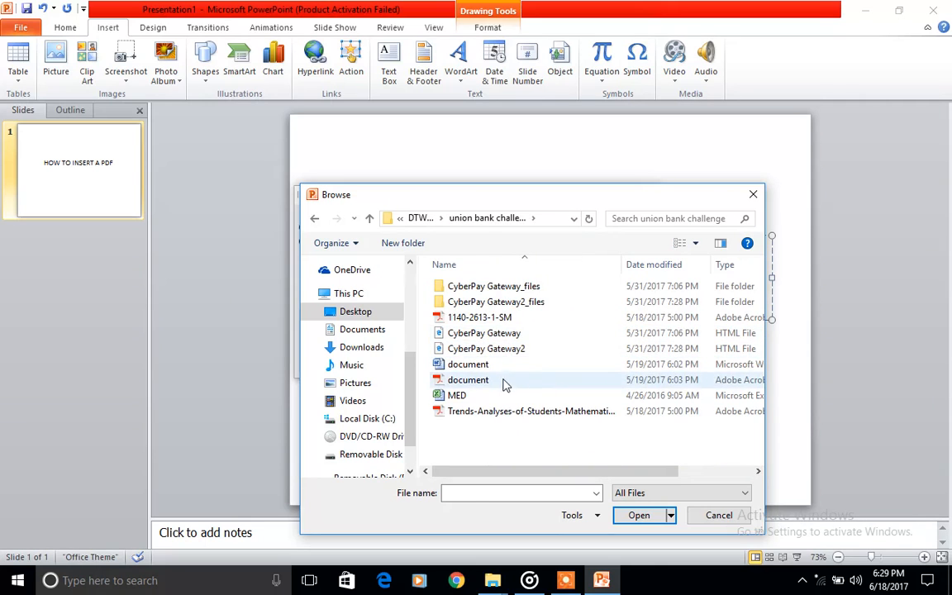
click(467, 378)
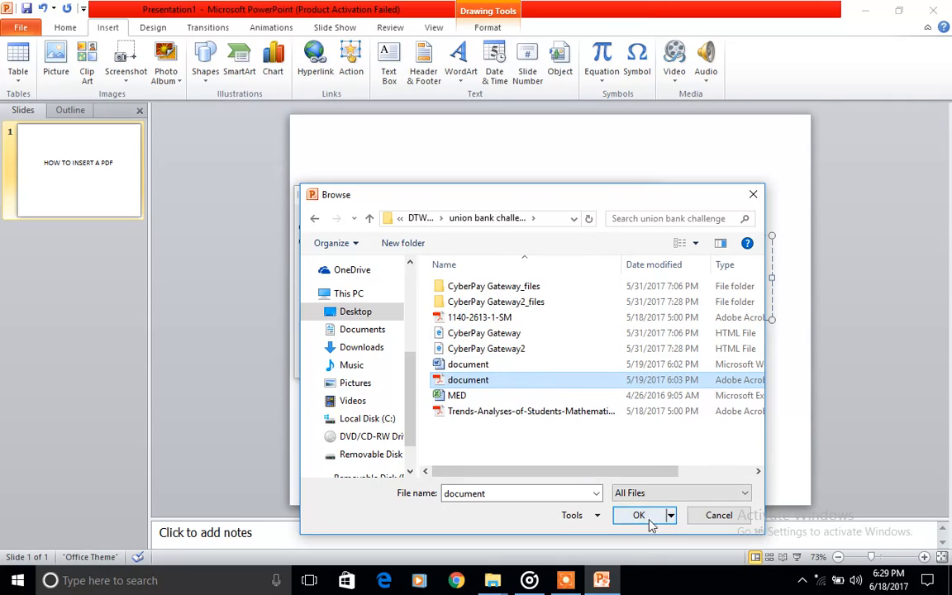
click(638, 515)
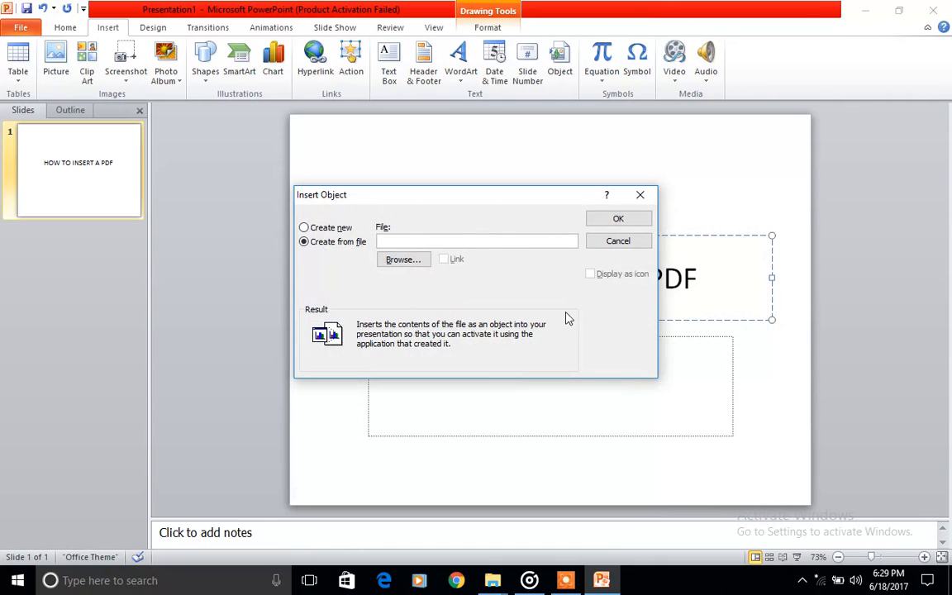
mouse_move(545, 278)
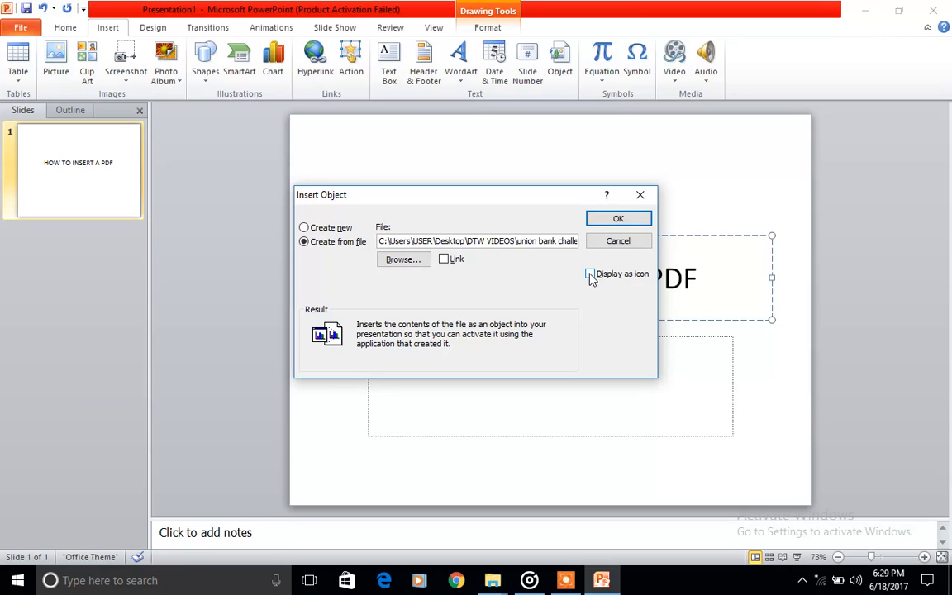
Embed the document PDF displayed as an icon
click(590, 274)
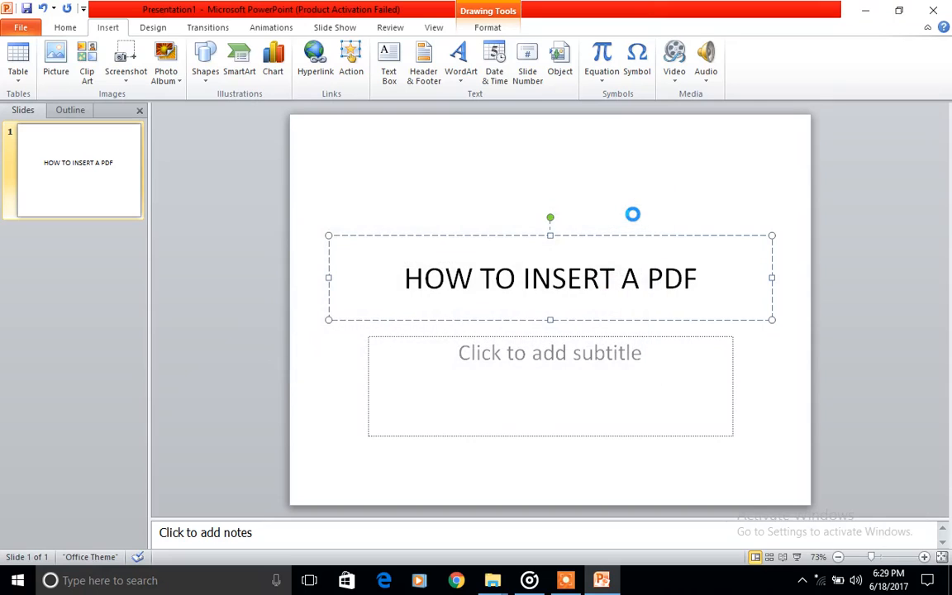
Drag the Adobe Acrobat Document icon to the bottom-right corner, verify it opens in Reader, then close Reader
click(559, 58)
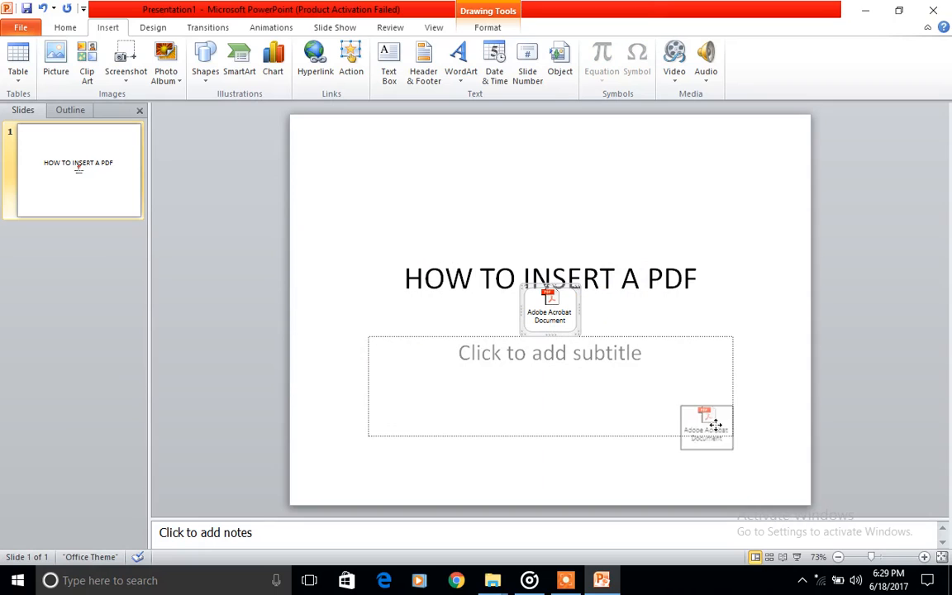
drag(708, 427, 772, 461)
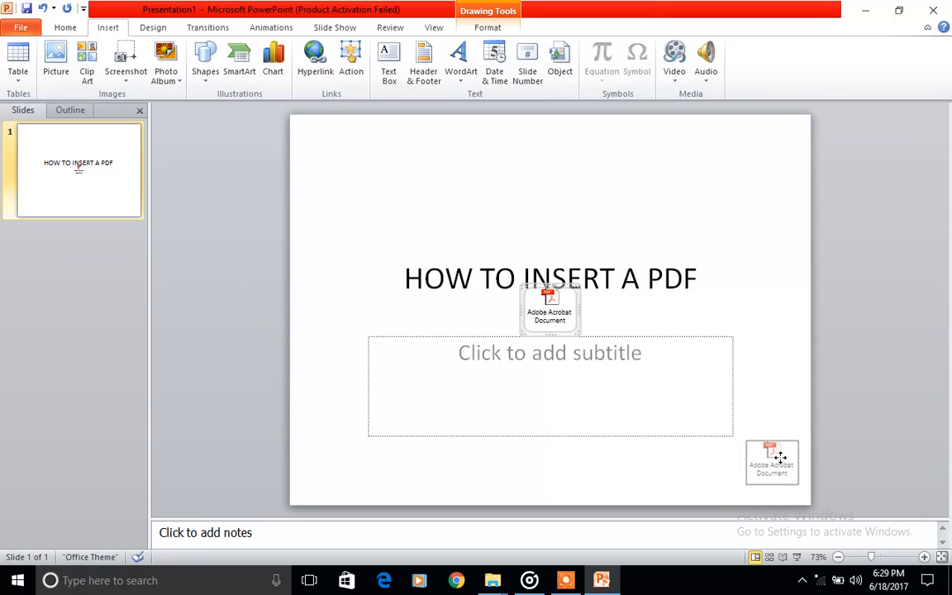
drag(548, 311, 783, 396)
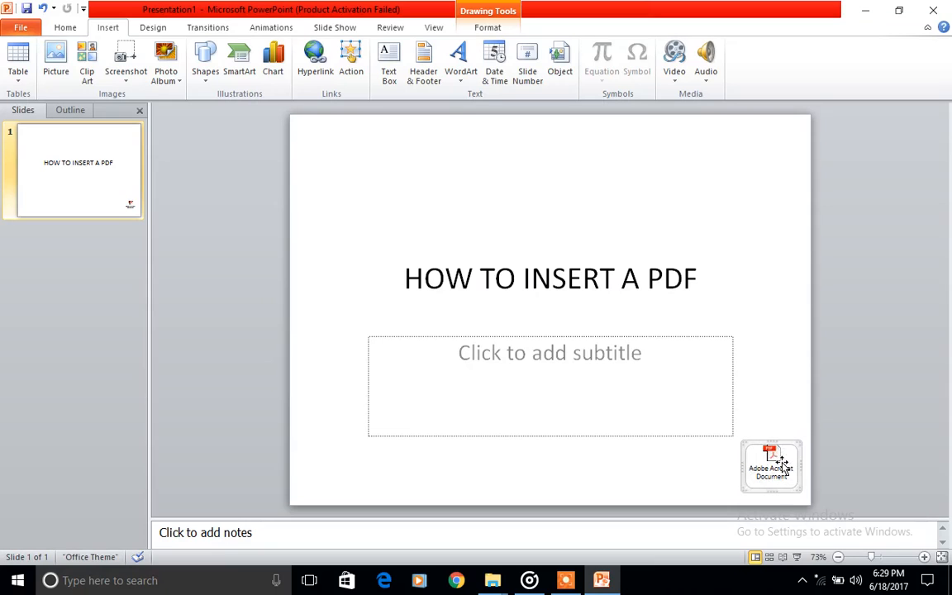
mouse_move(767, 297)
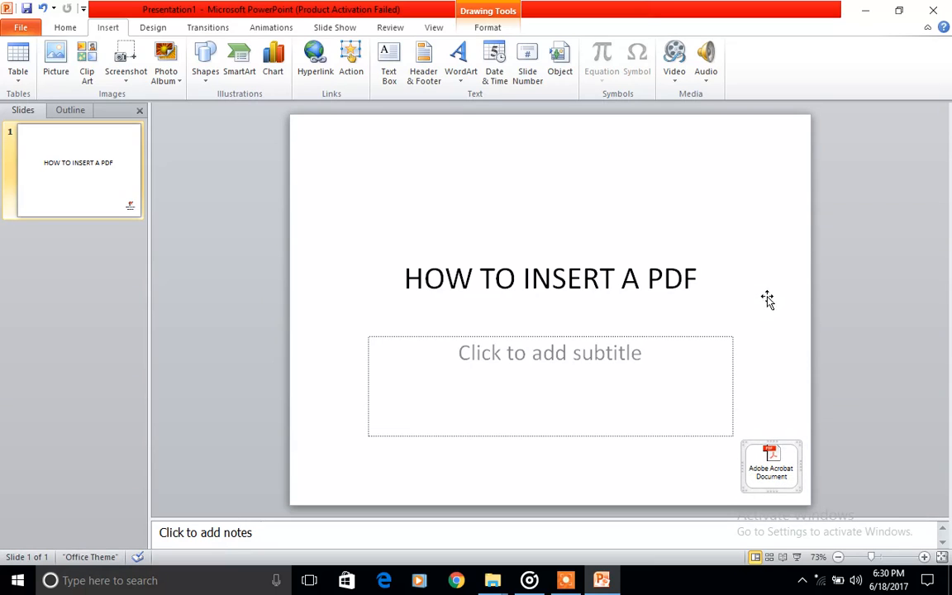
mouse_move(673, 461)
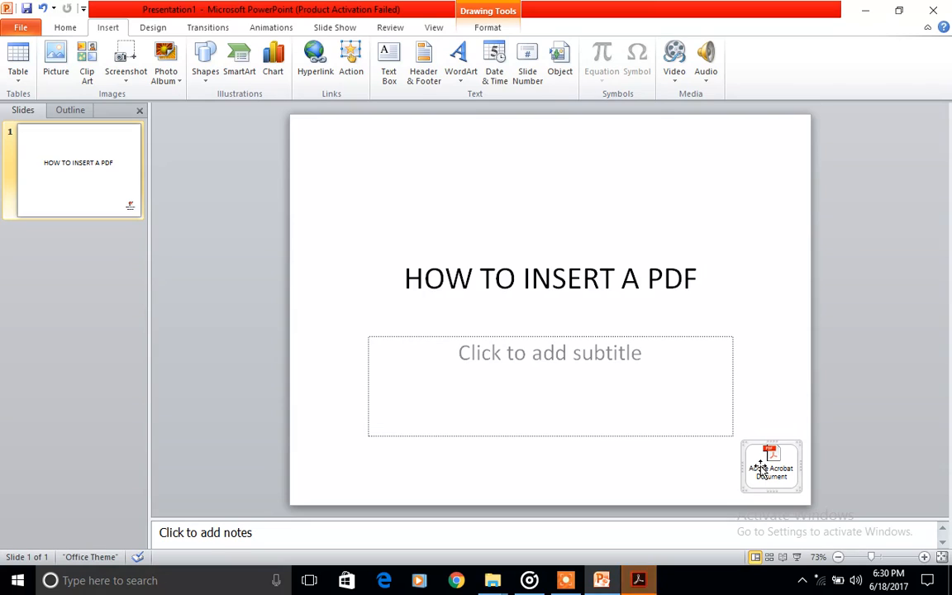
mouse_move(638, 578)
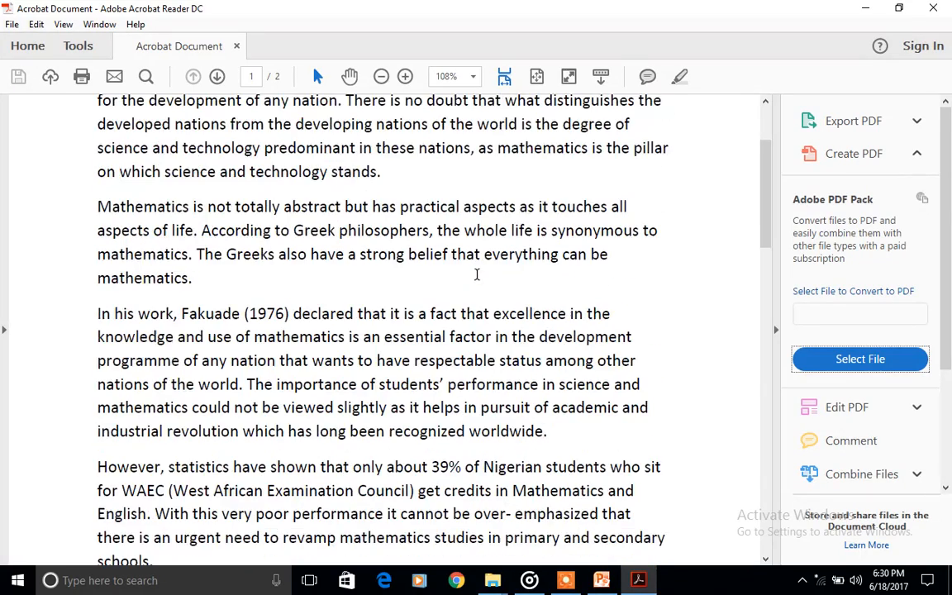
scroll(up, 3)
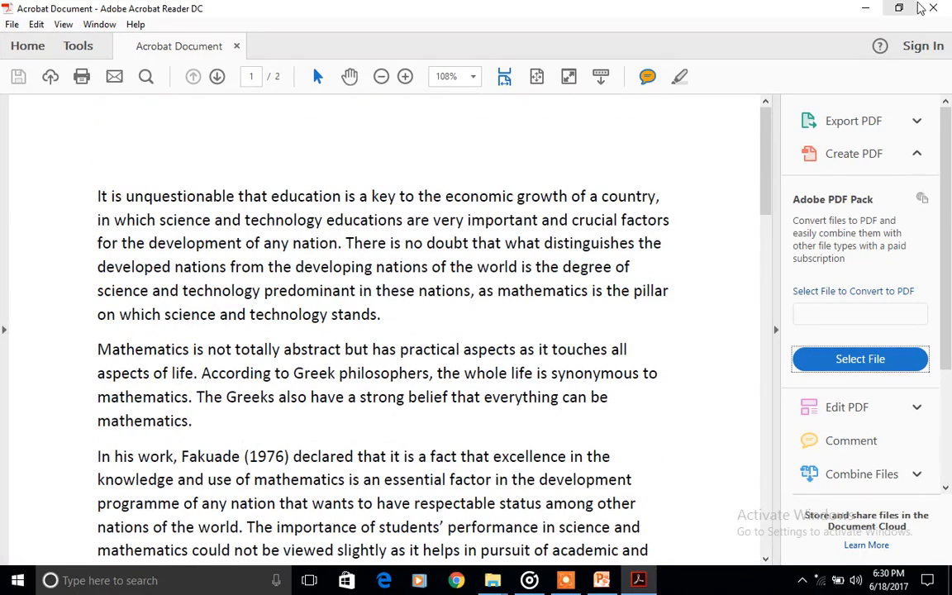
click(601, 579)
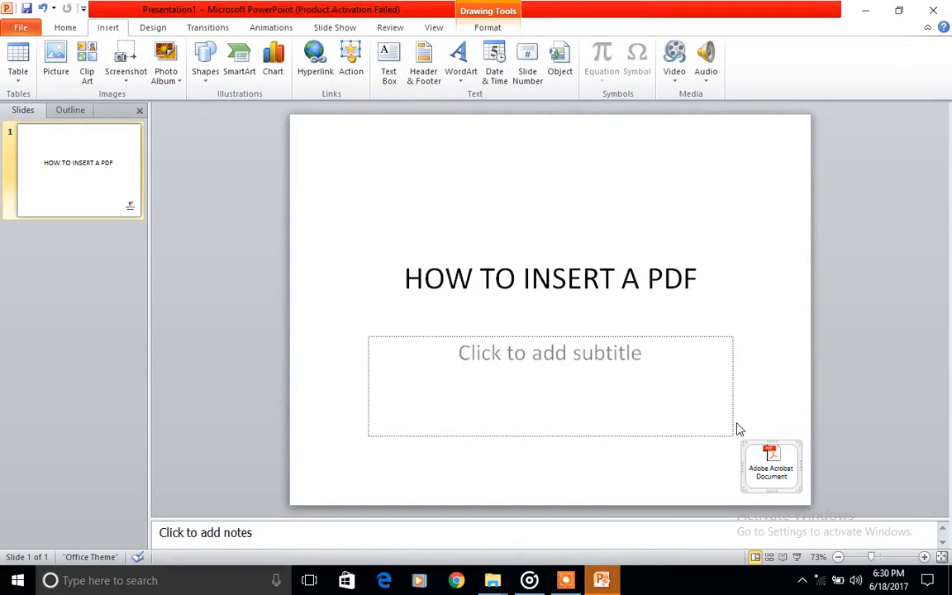
mouse_move(750, 395)
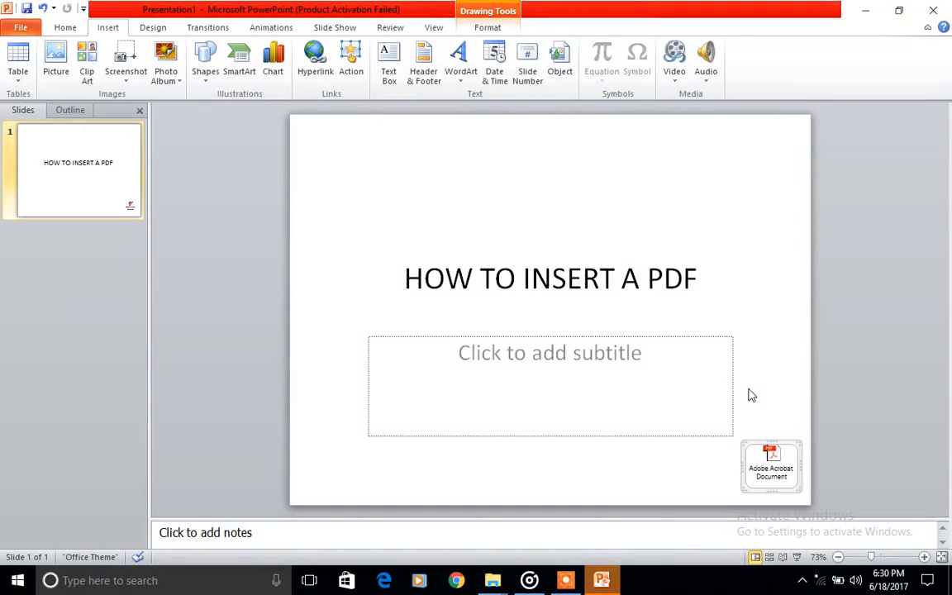
mouse_move(789, 393)
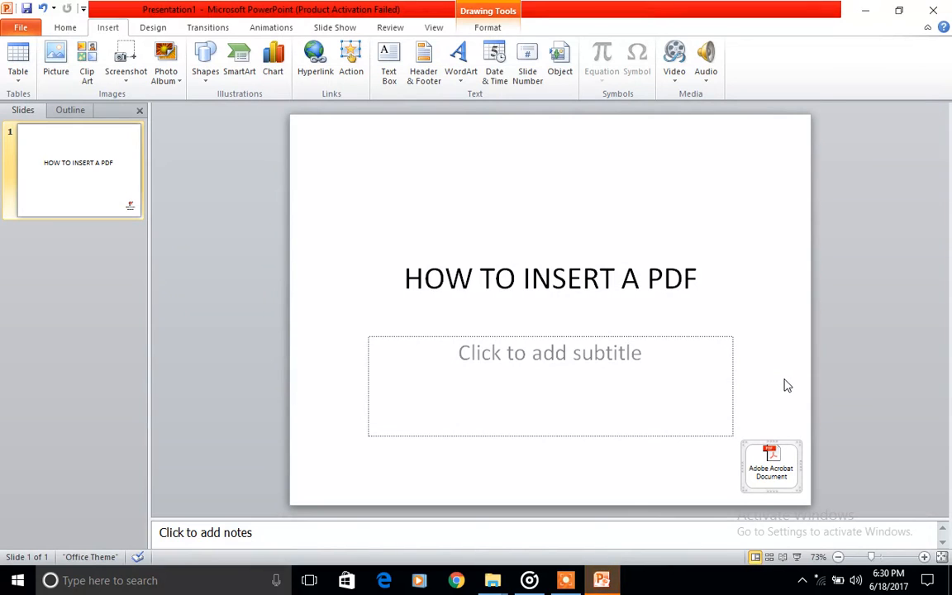
mouse_move(740, 295)
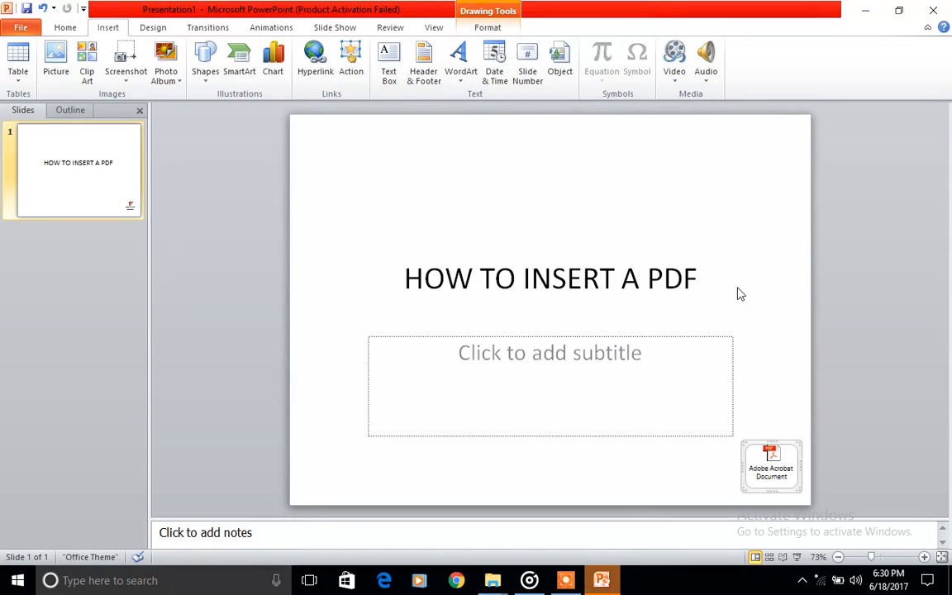
mouse_move(753, 370)
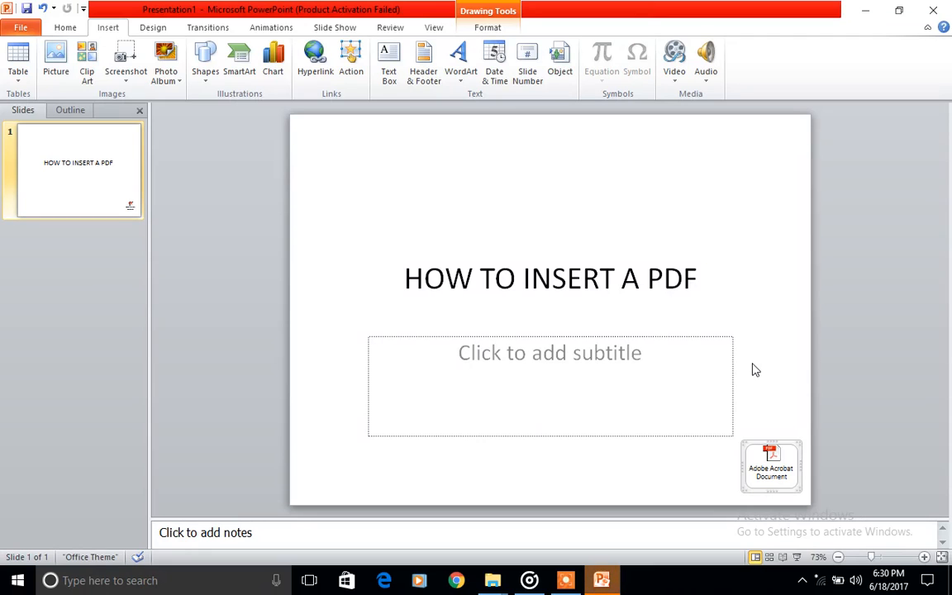